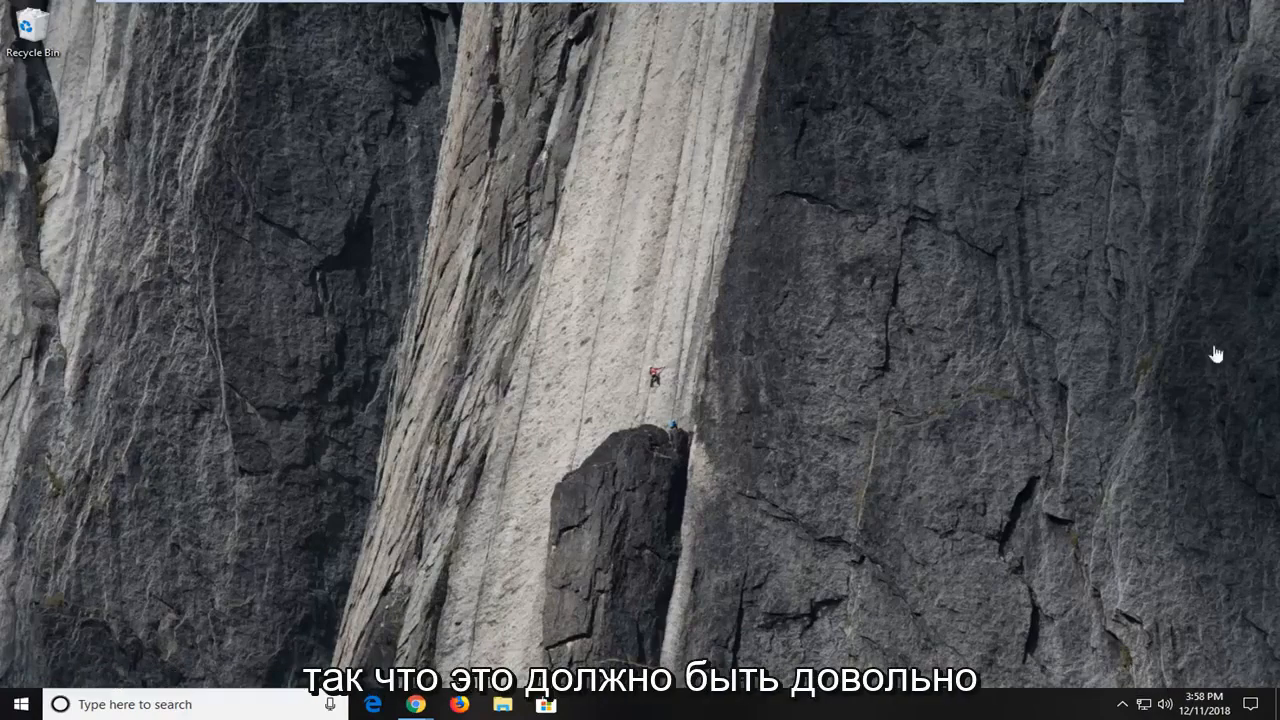
{"action": "mouse_move", "coordinate": [847, 382]}
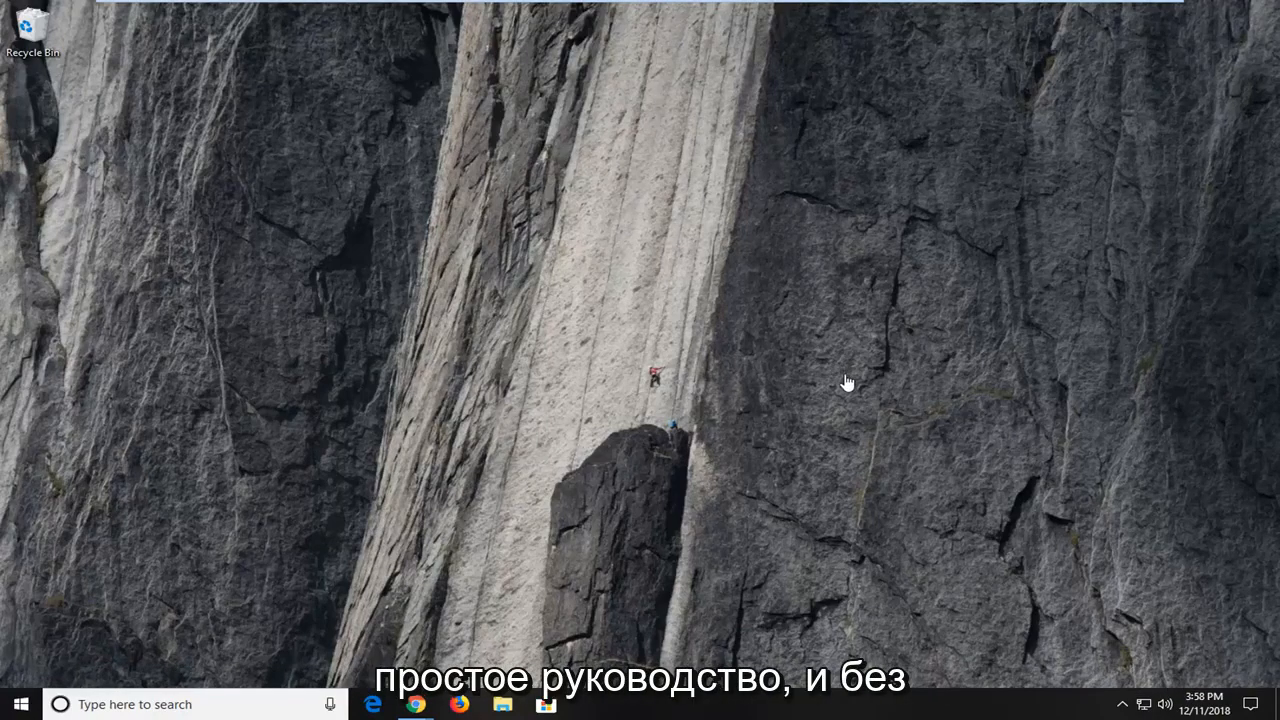
{"action": "mouse_move", "coordinate": [905, 365]}
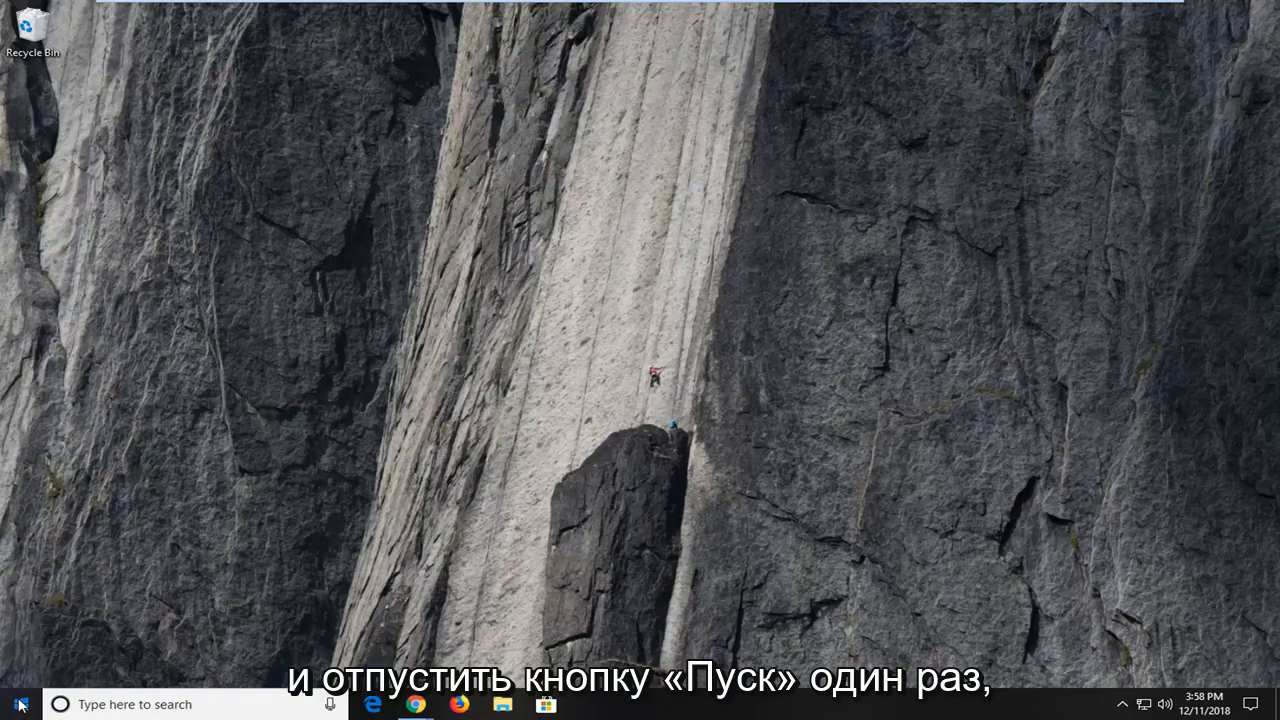
Search the Start menu for "turn color filter" to find the color filters setting
{"action": "left_click", "coordinate": [16, 704]}
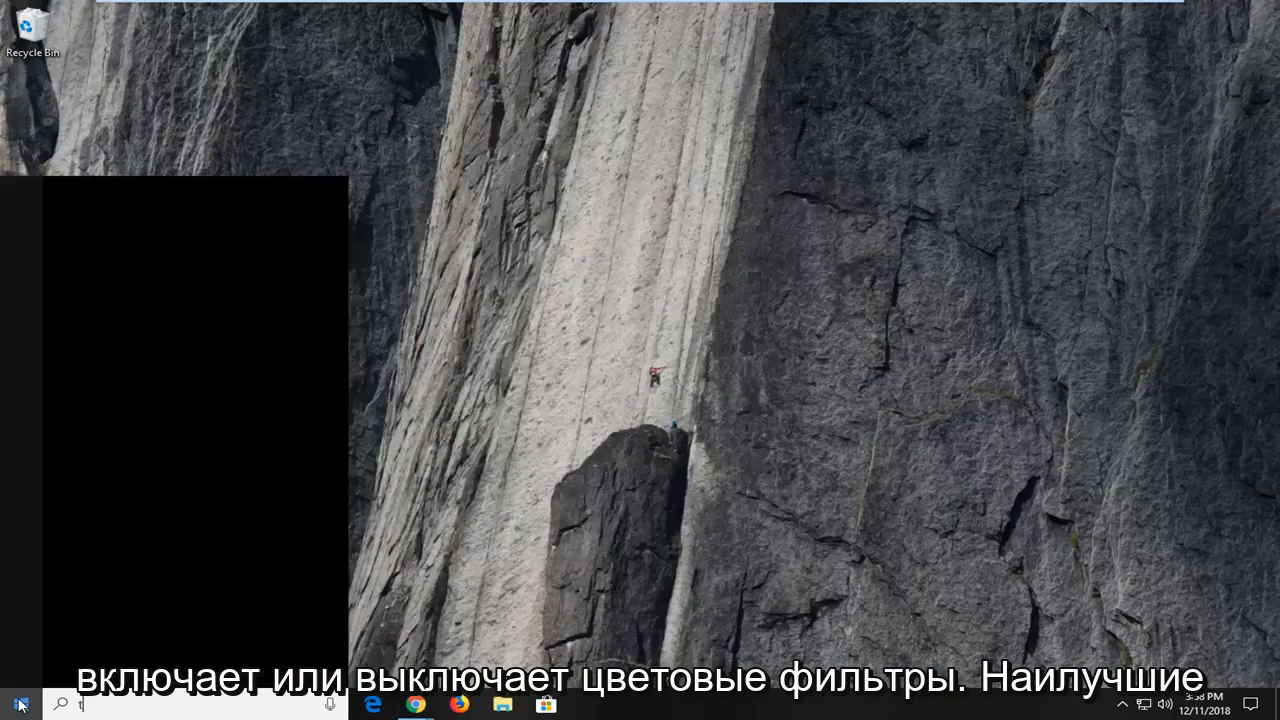
{"action": "type", "text": "turn color filter"}
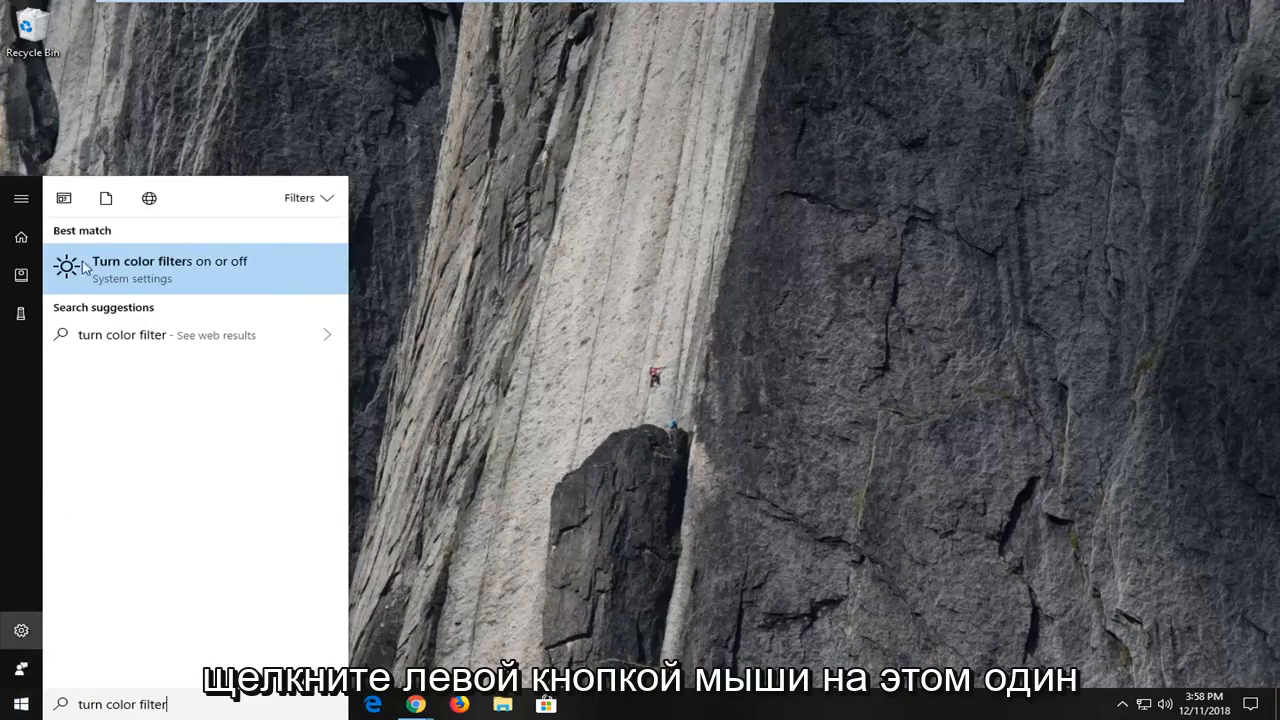
{"action": "mouse_move", "coordinate": [180, 287]}
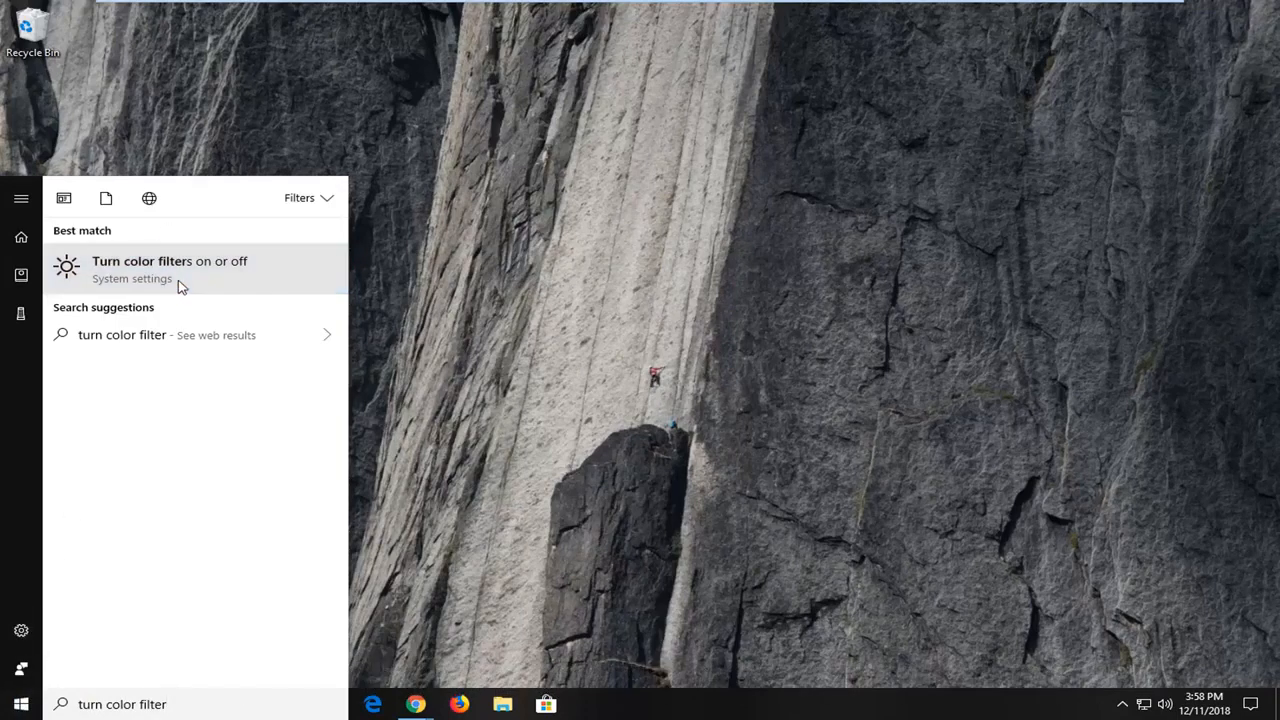
Open "Turn color filters on or off" and switch color filters on, defaulting to Grayscale
{"action": "left_click", "coordinate": [170, 261]}
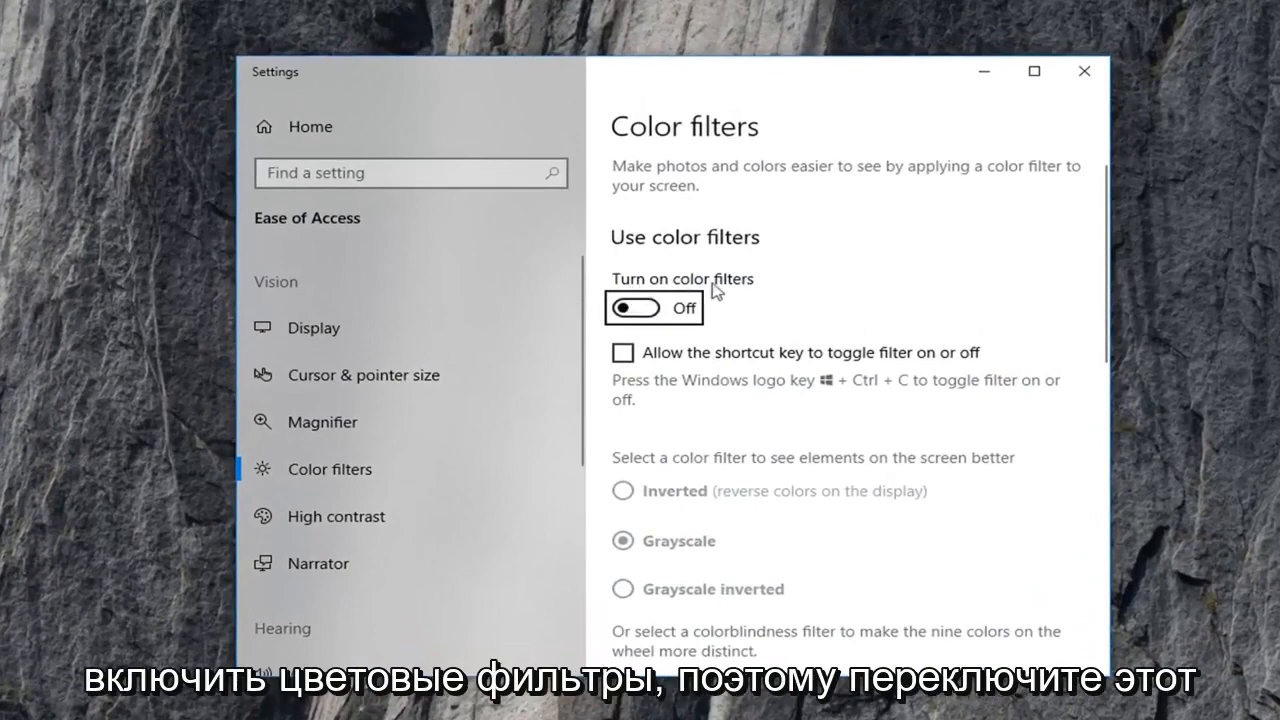
{"action": "left_click", "coordinate": [636, 307]}
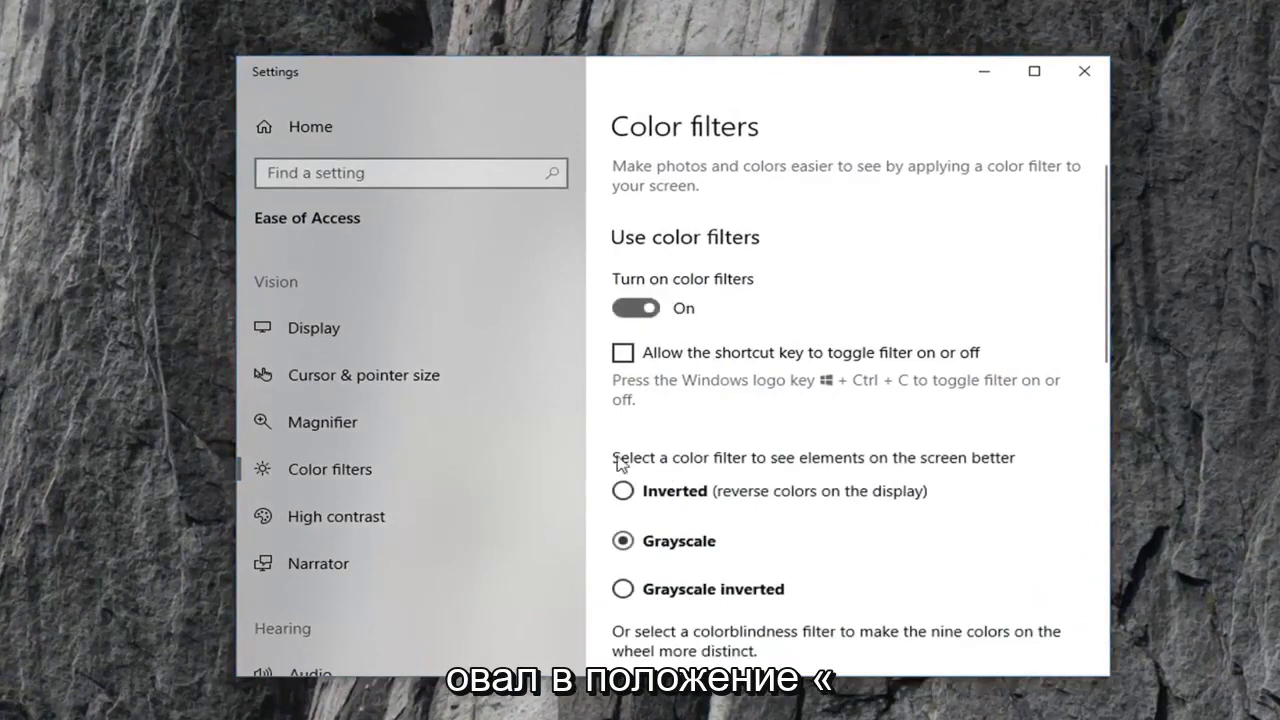
{"action": "mouse_move", "coordinate": [692, 468]}
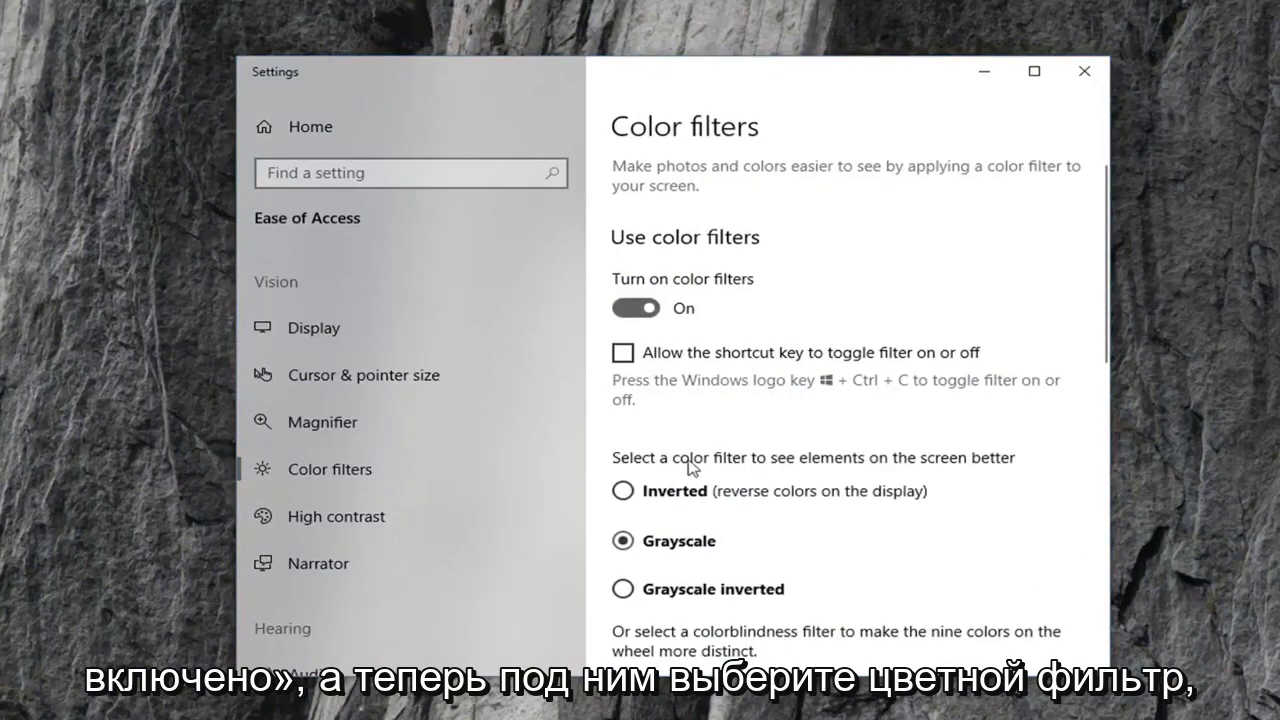
{"action": "mouse_move", "coordinate": [748, 513]}
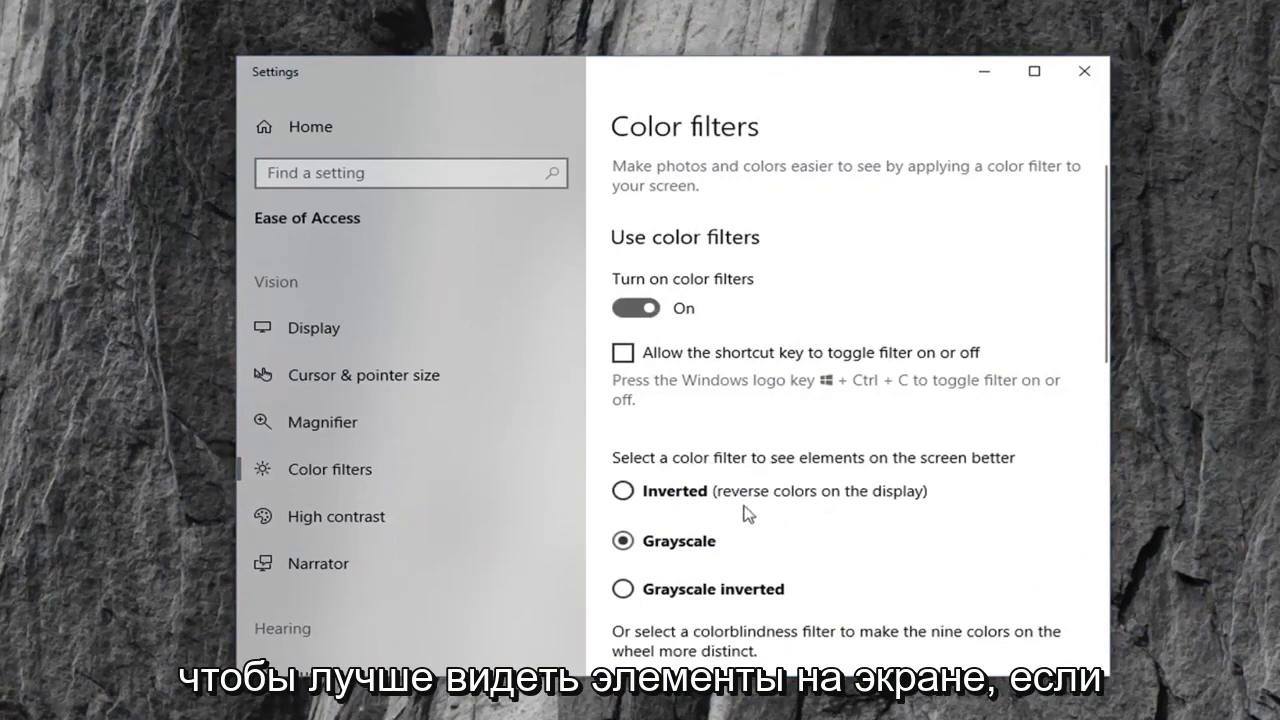
{"action": "scroll", "scroll_direction": "down", "scroll_amount": 3}
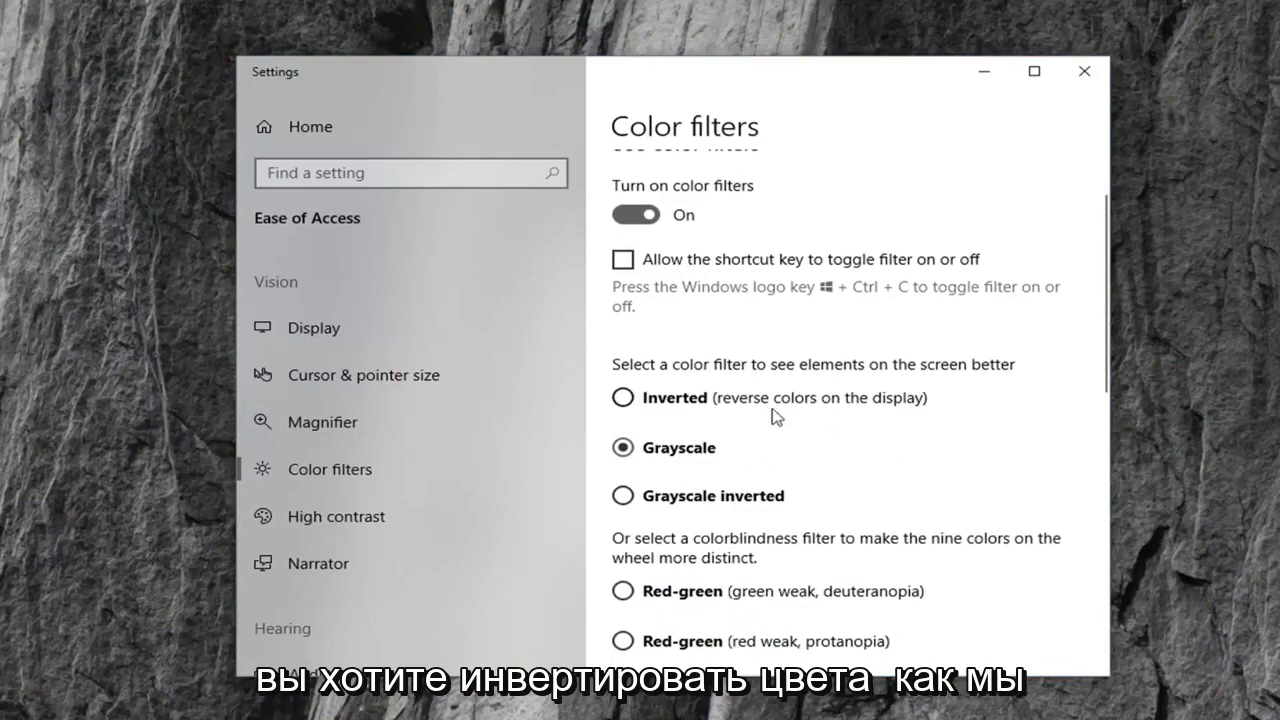
{"action": "mouse_move", "coordinate": [630, 400]}
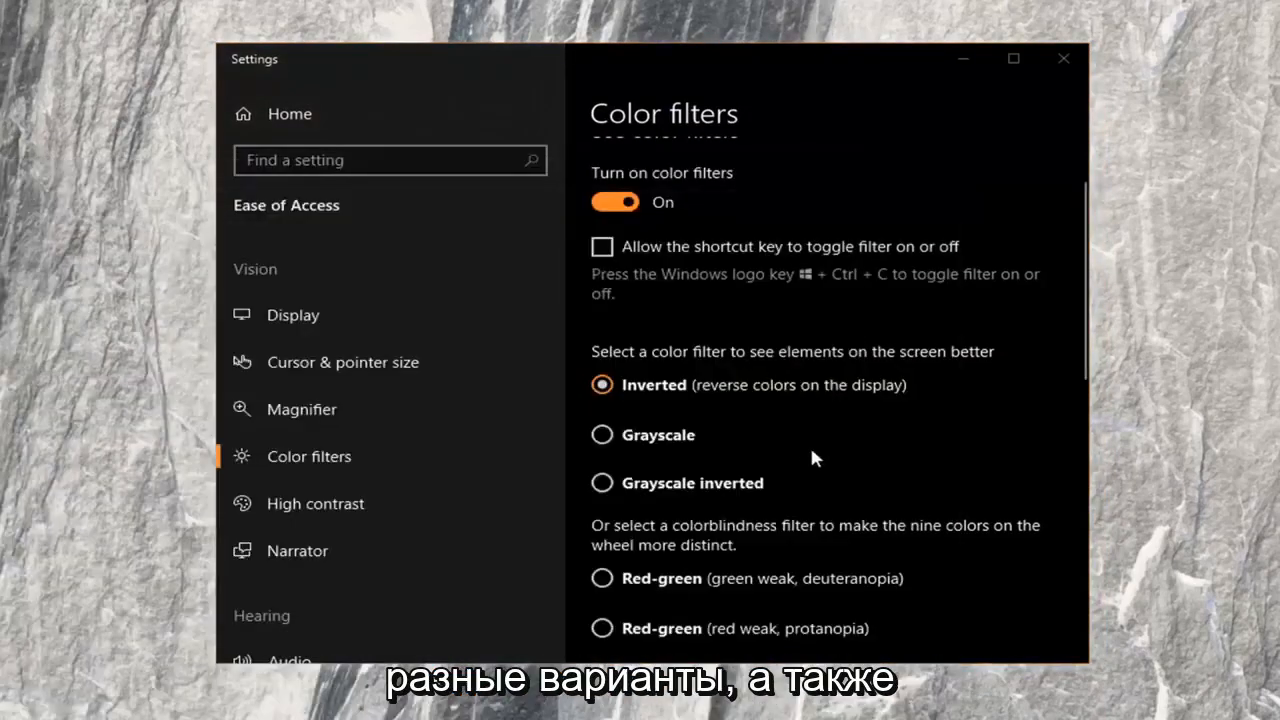
{"action": "mouse_move", "coordinate": [603, 495]}
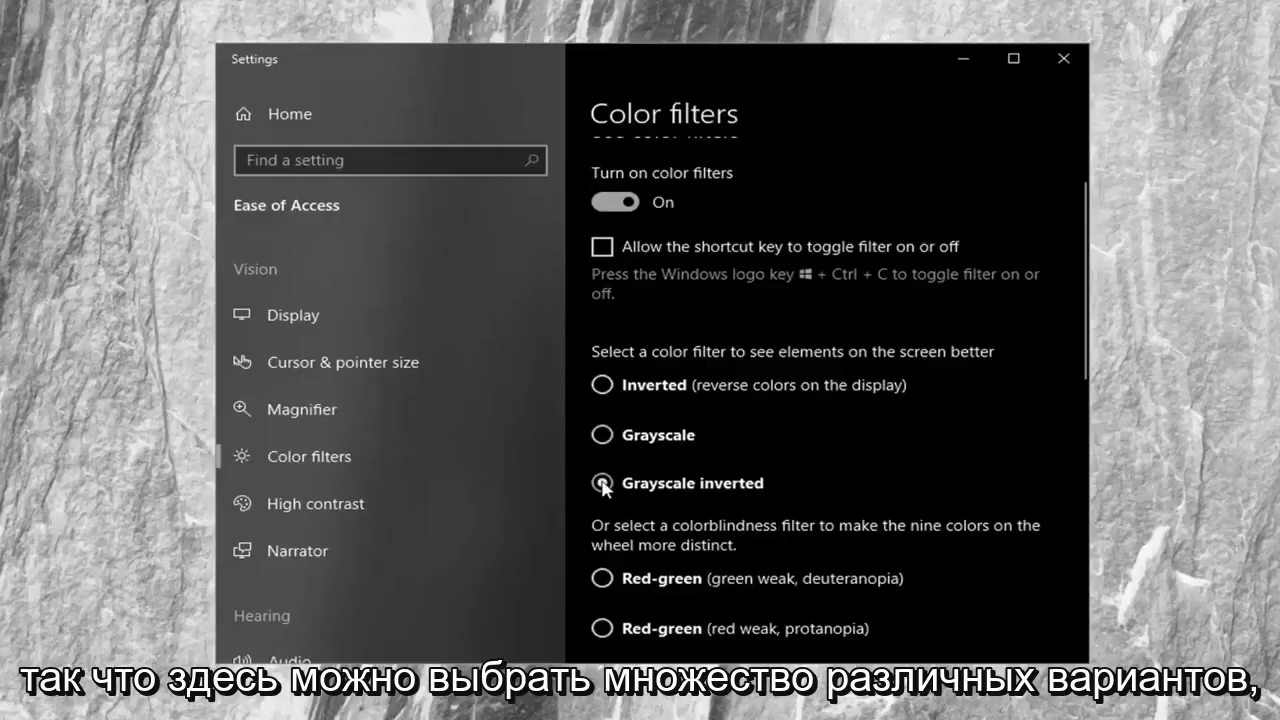
{"action": "left_click", "coordinate": [601, 434]}
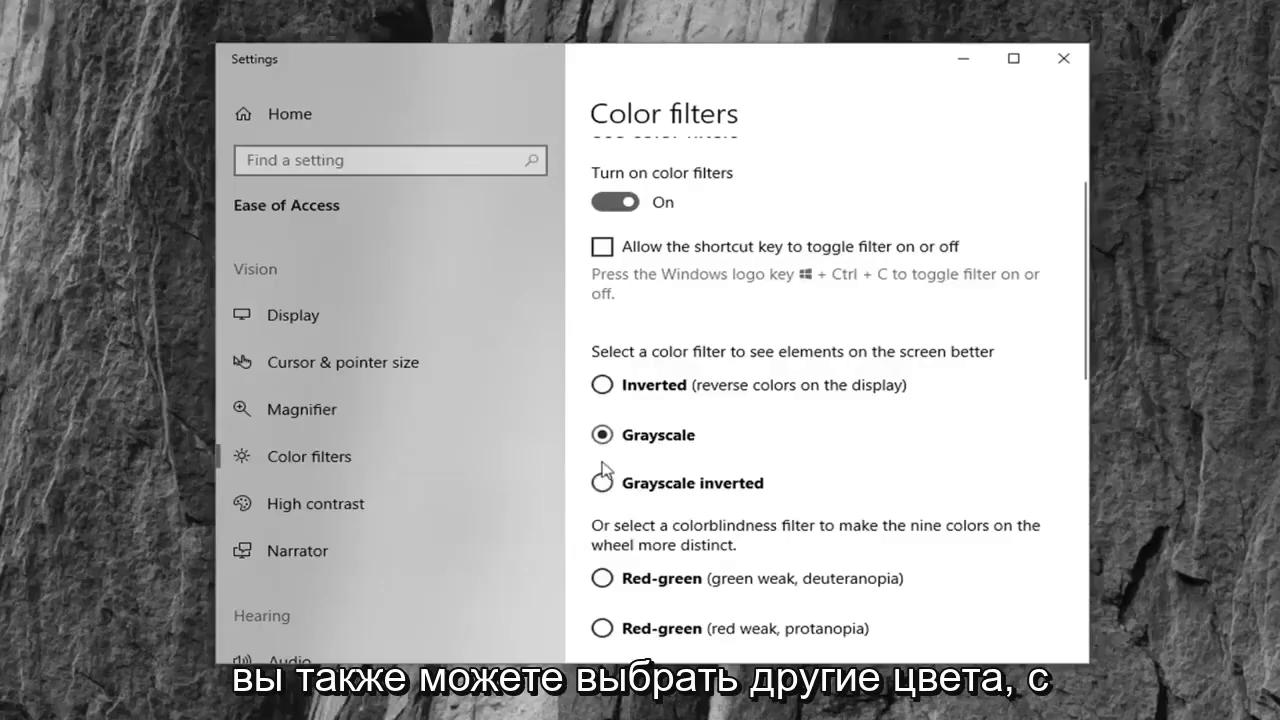
{"action": "scroll", "scroll_direction": "down", "scroll_amount": 3}
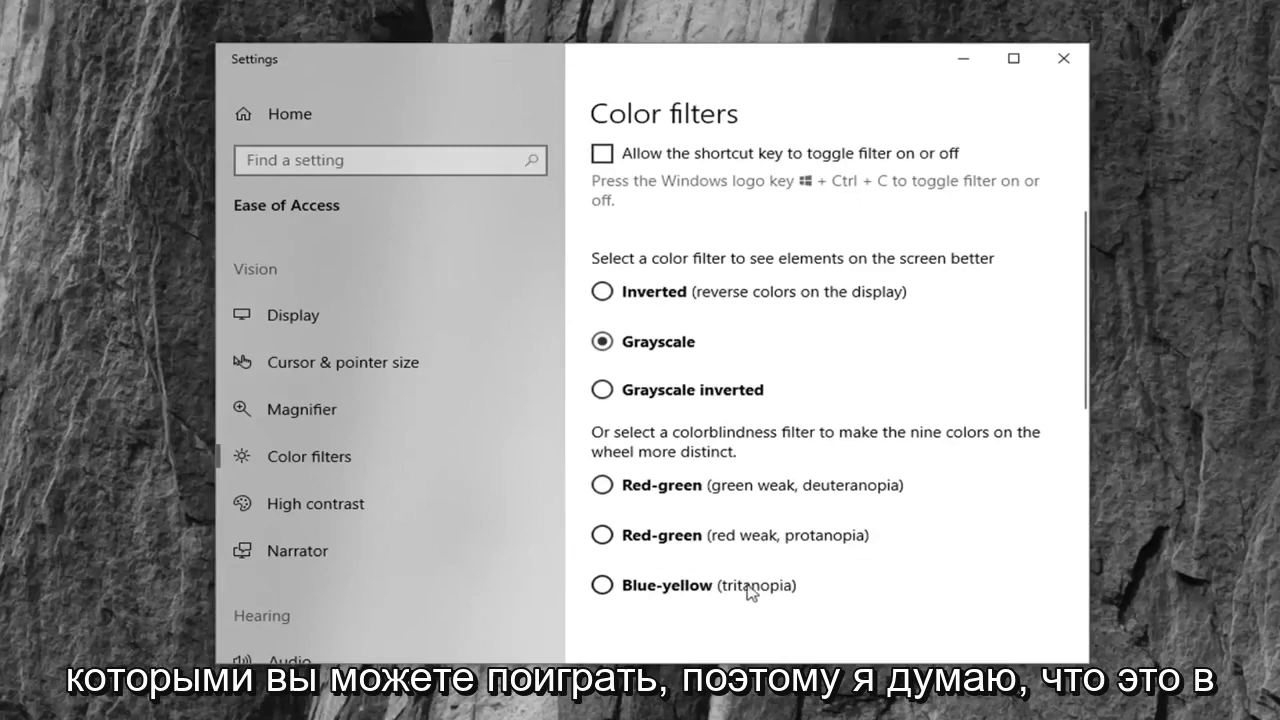
{"action": "scroll", "scroll_direction": "up", "scroll_amount": 3}
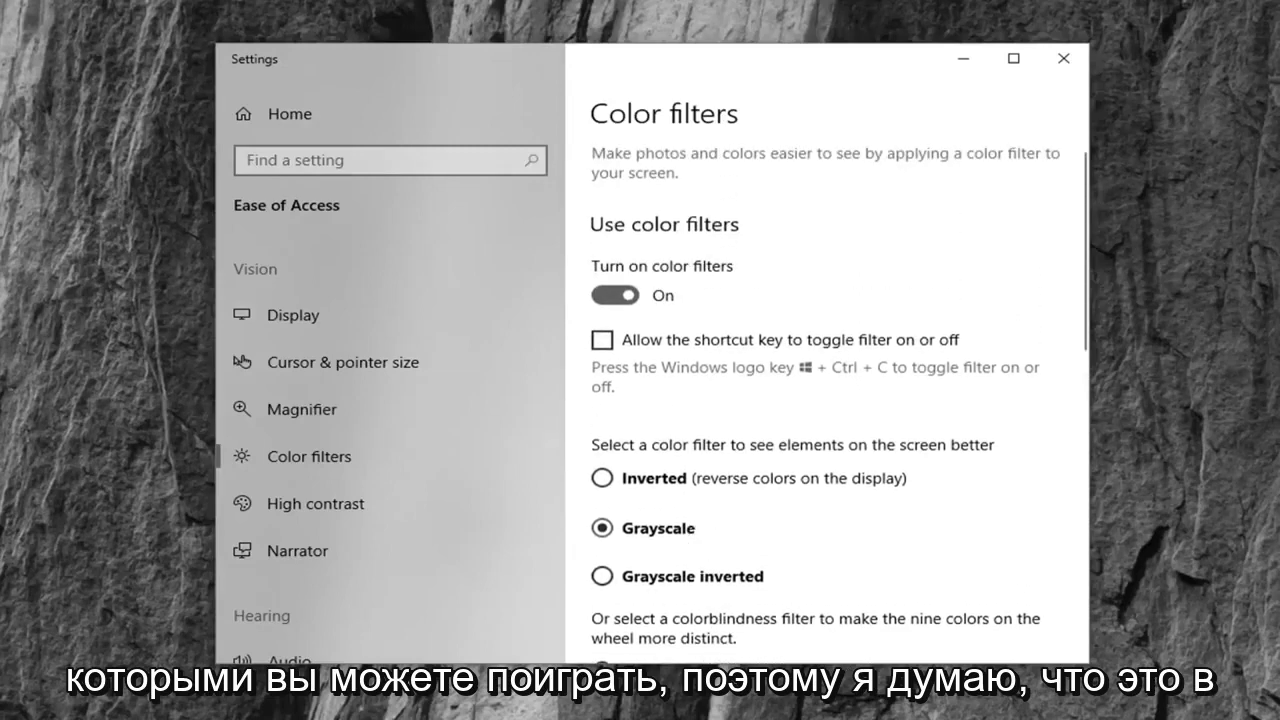